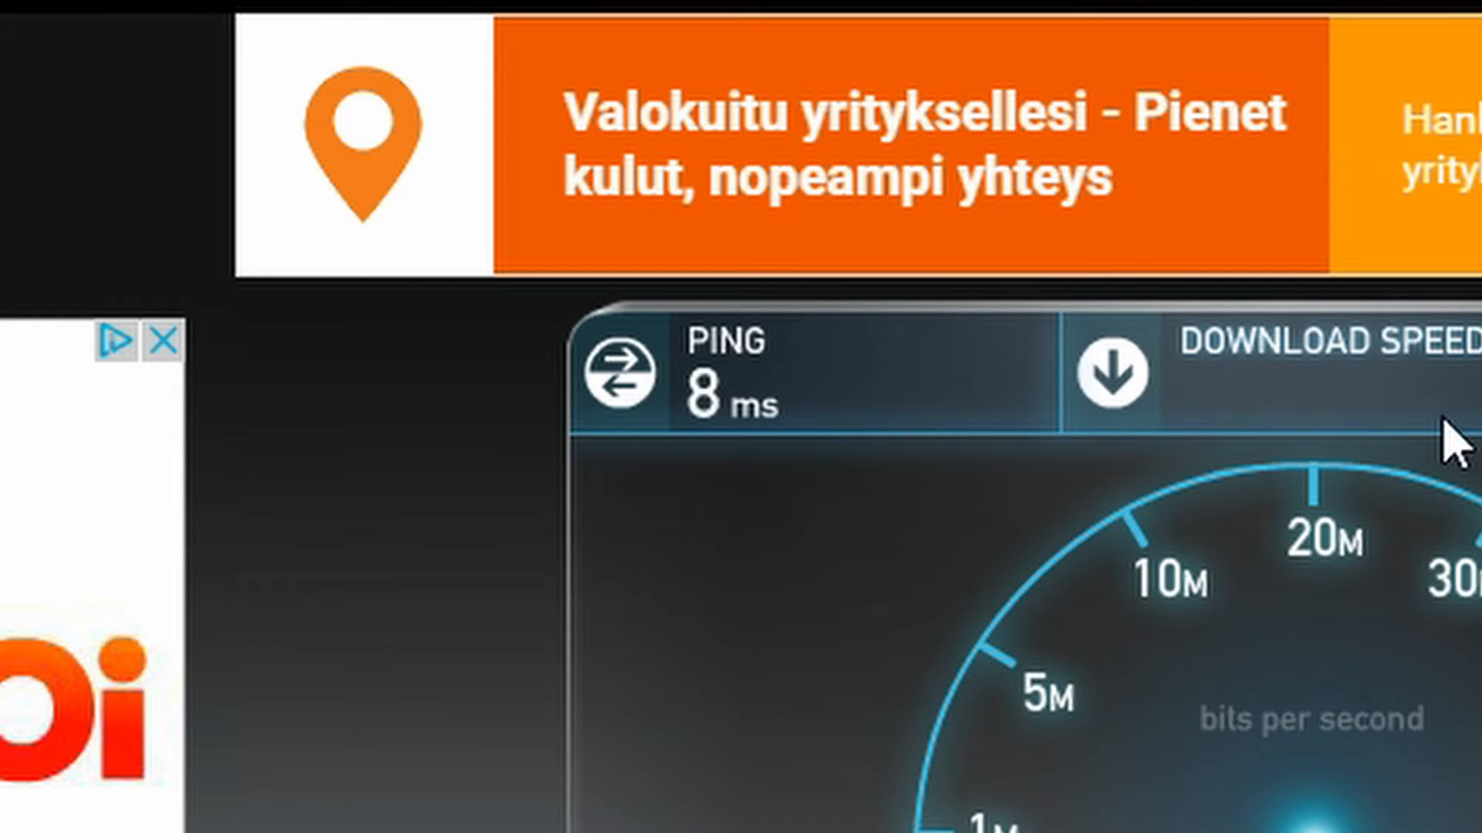
mouse_move(1349, 463)
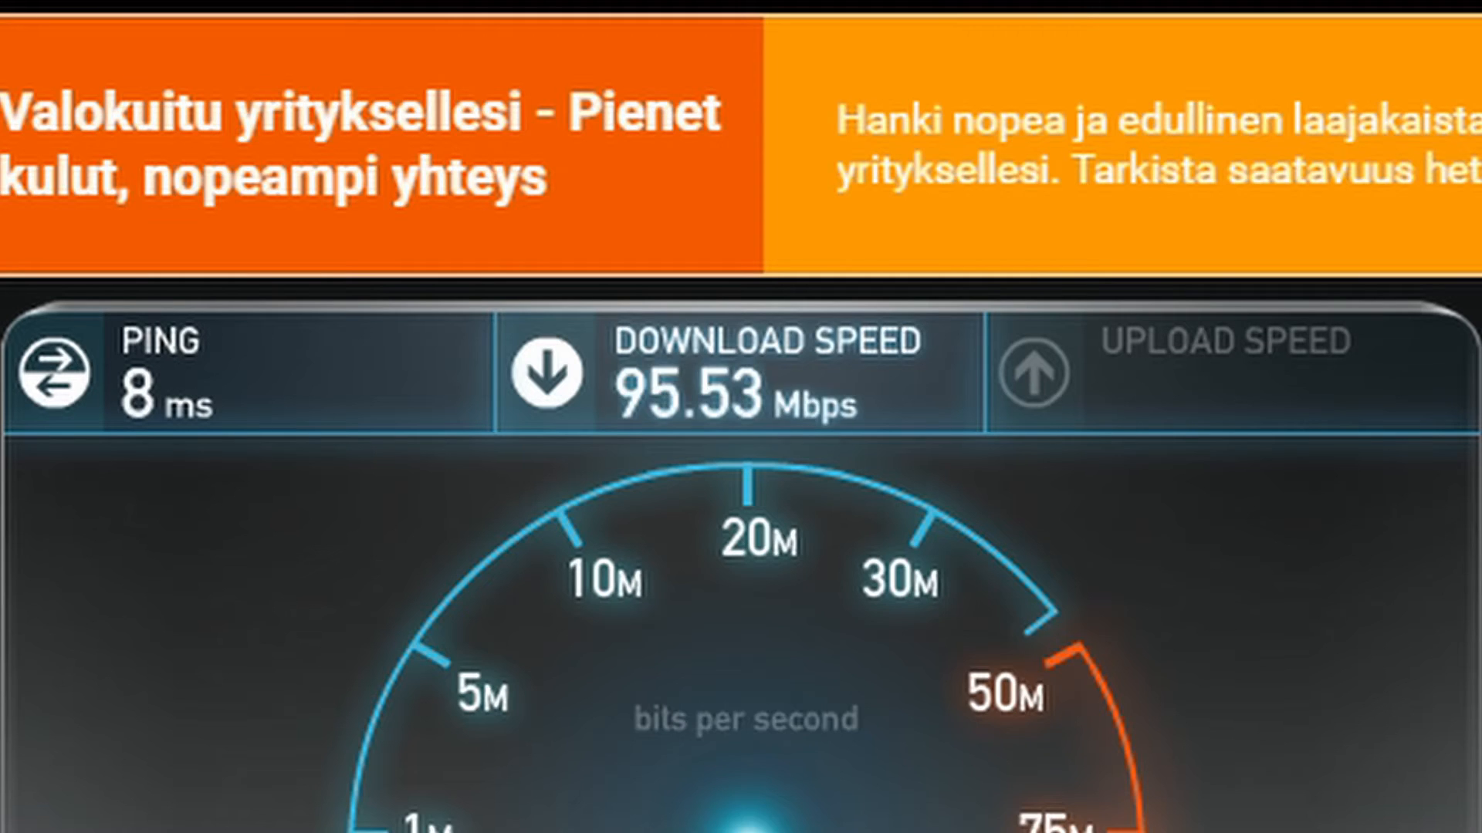
mouse_move(895, 485)
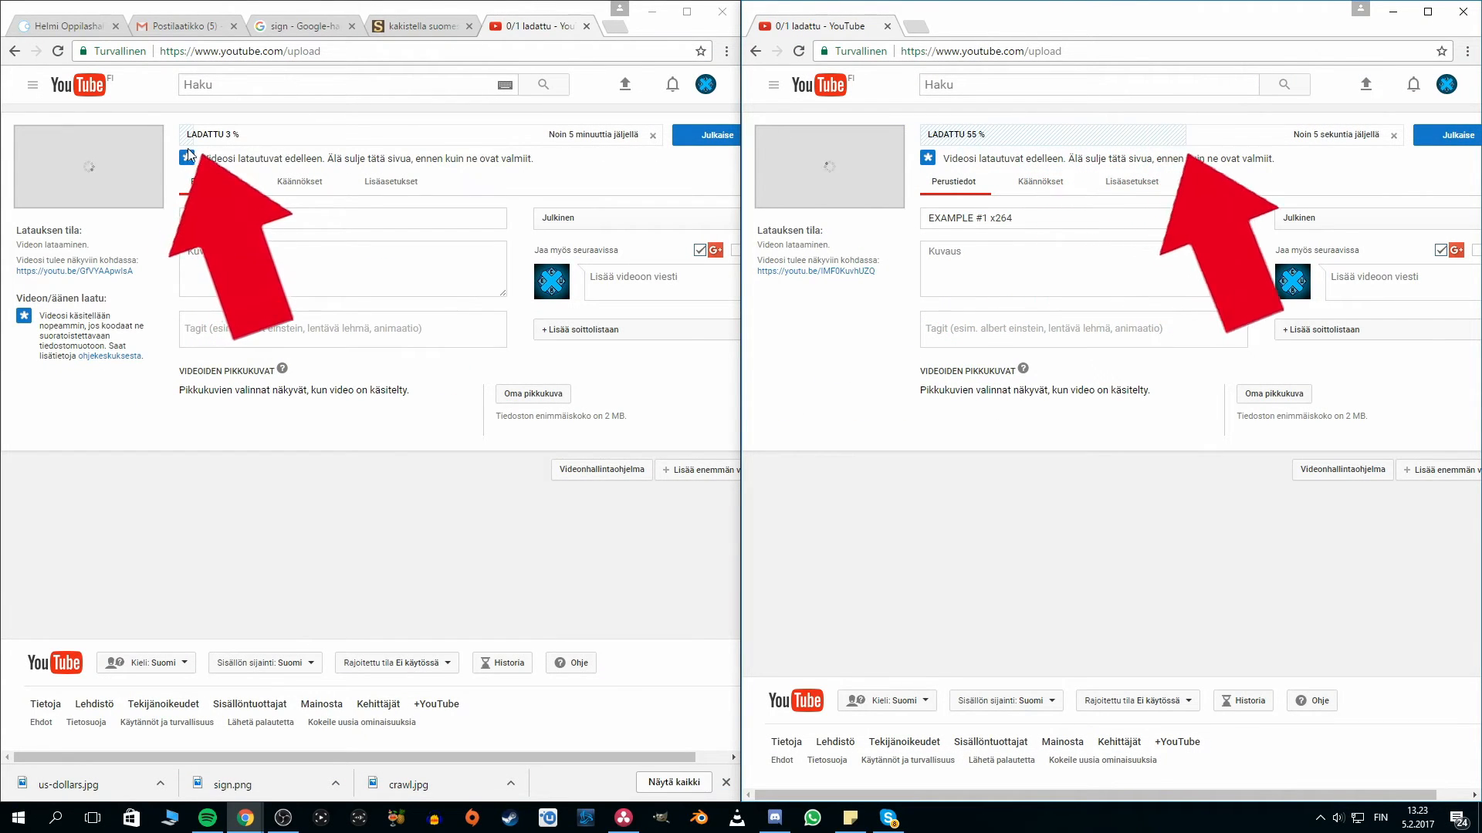
Bring up Any Video Converter from the taskbar while the two uploads progress.
click(636, 818)
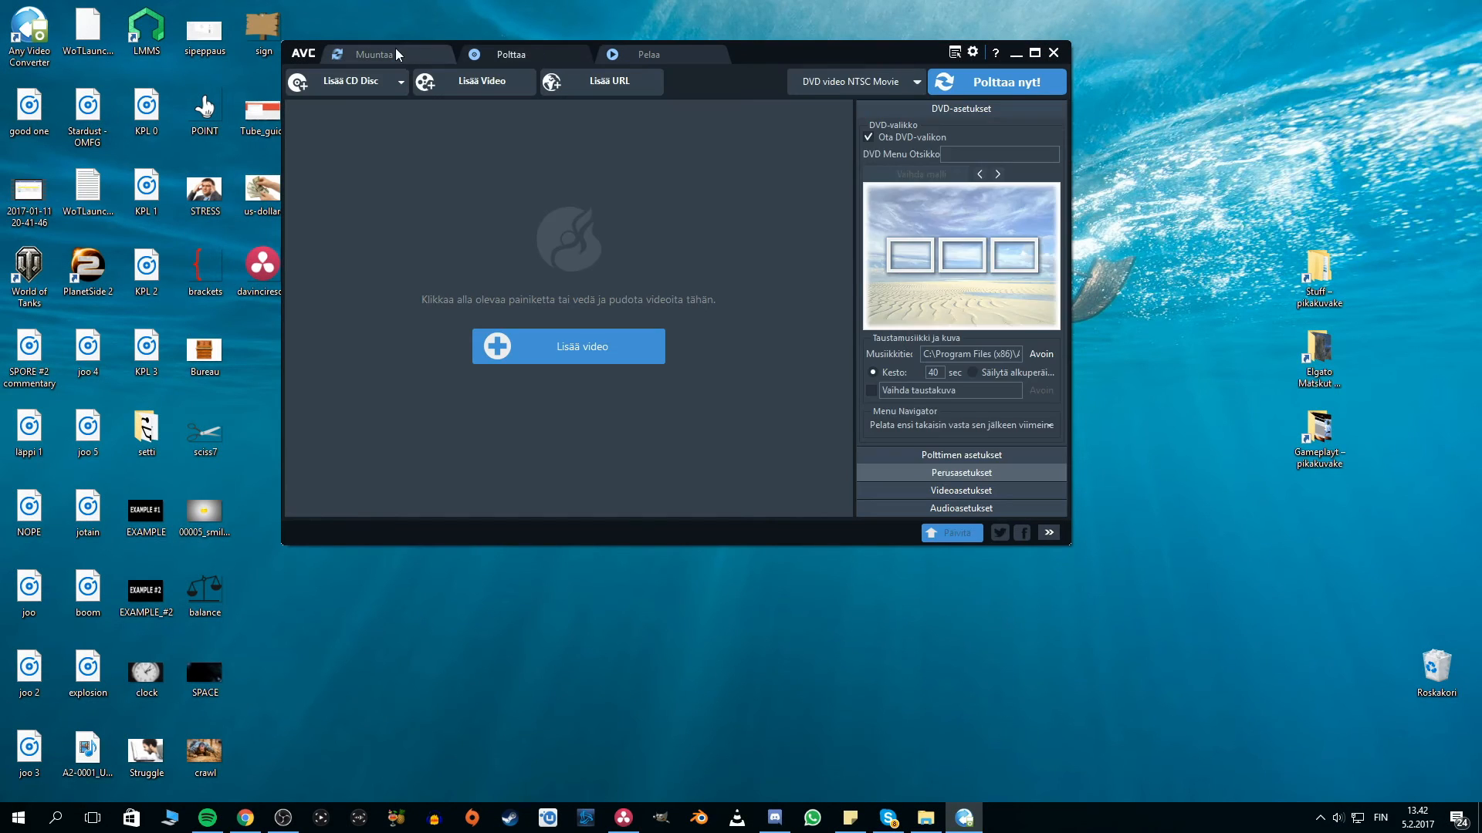
Switch Any Video Converter to the Muuntaa conversion tab and dismiss the Pro upgrade popup.
click(374, 54)
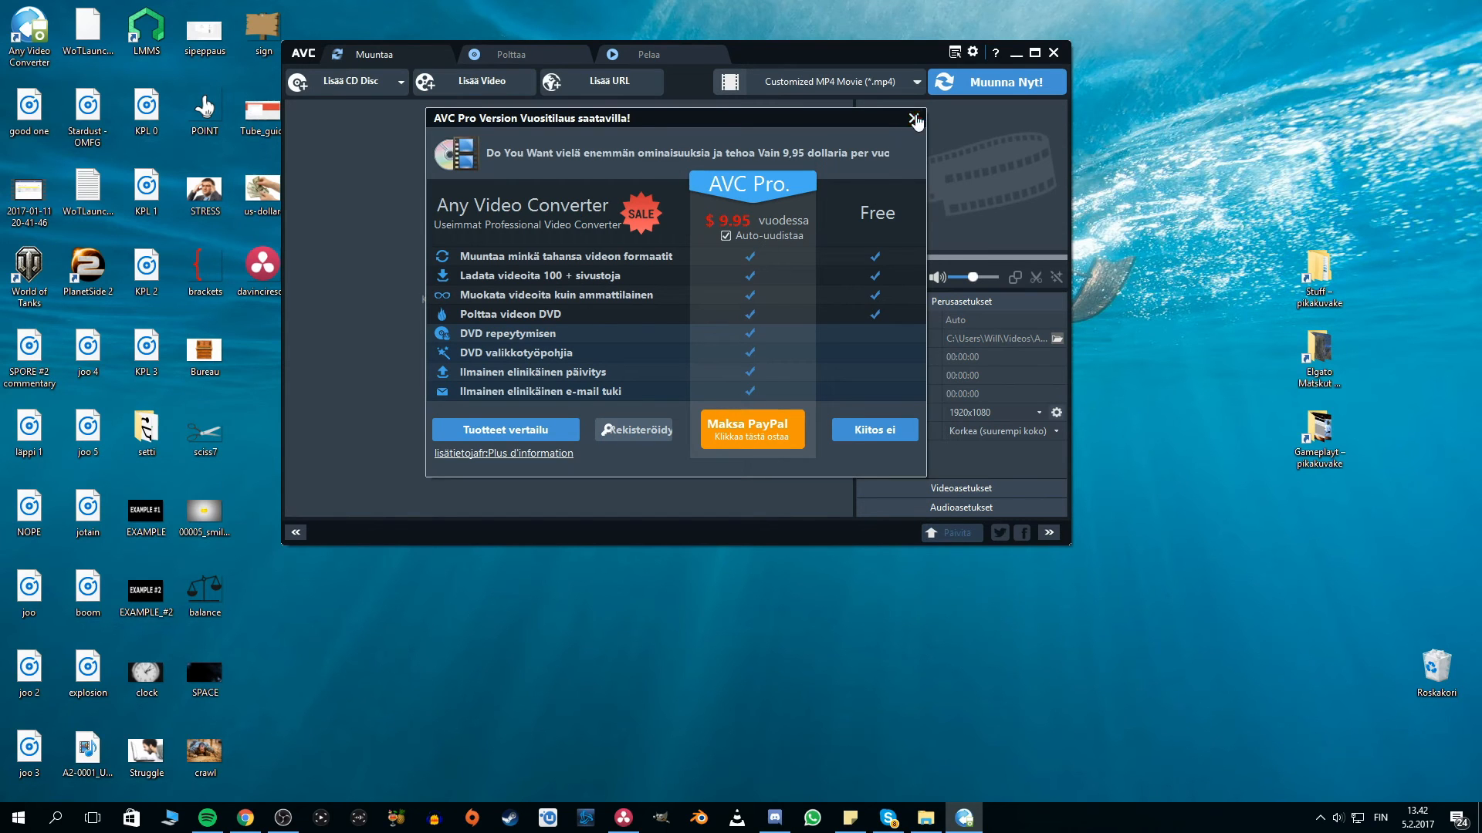
click(917, 120)
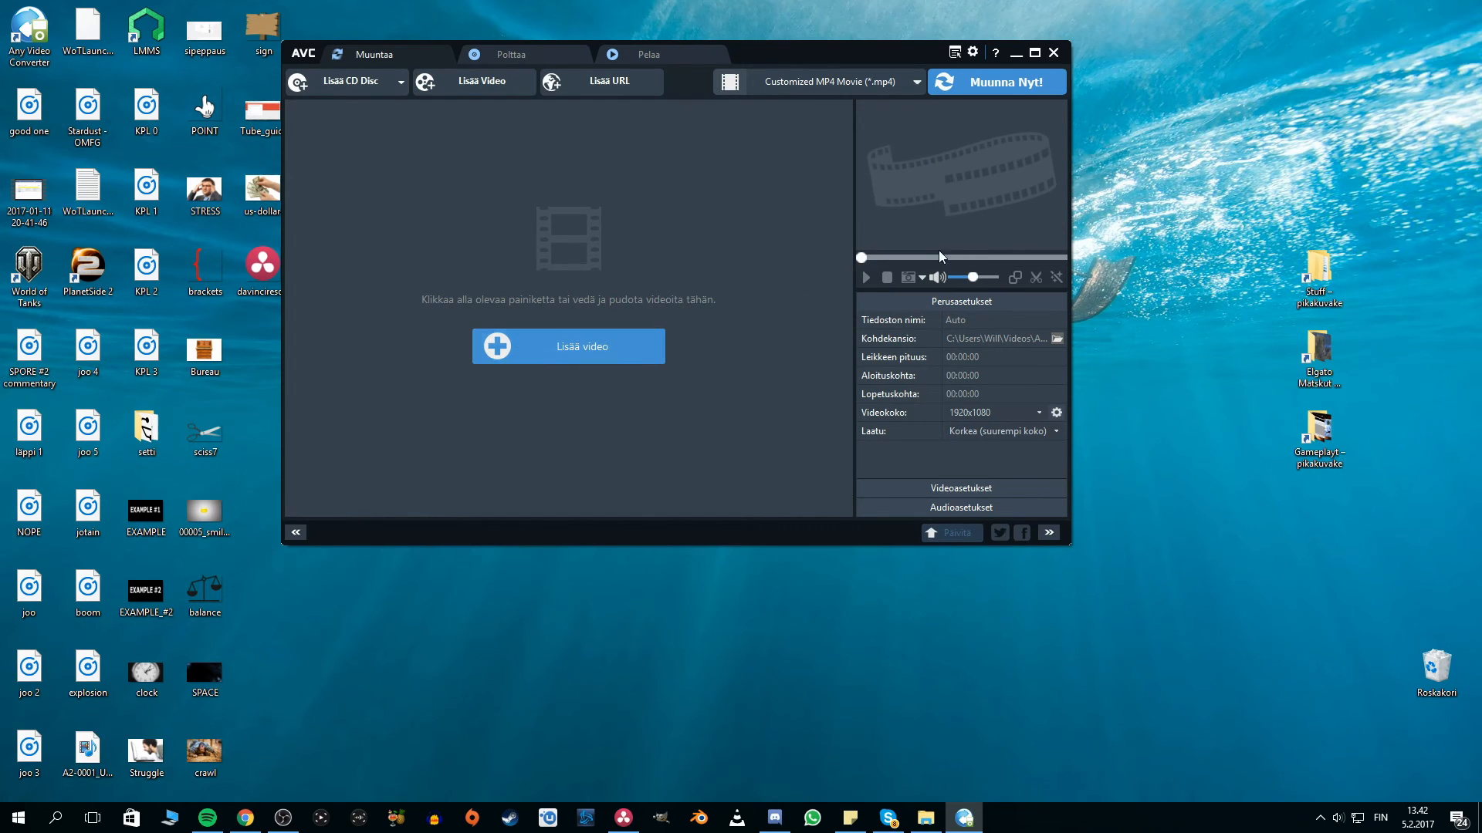